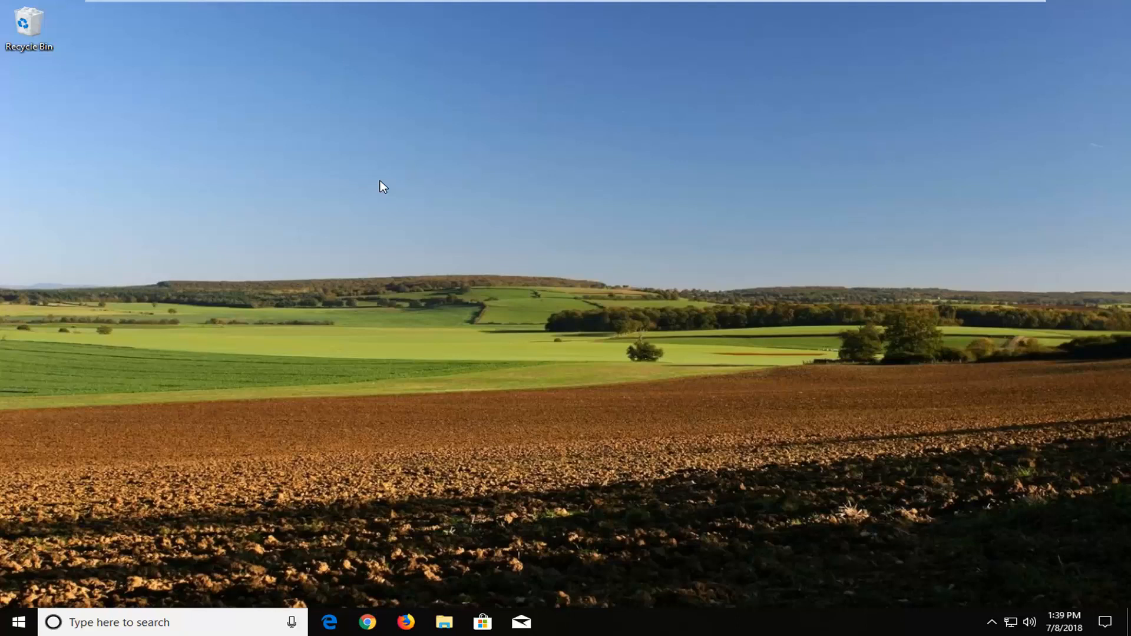
mouse_move(343, 187)
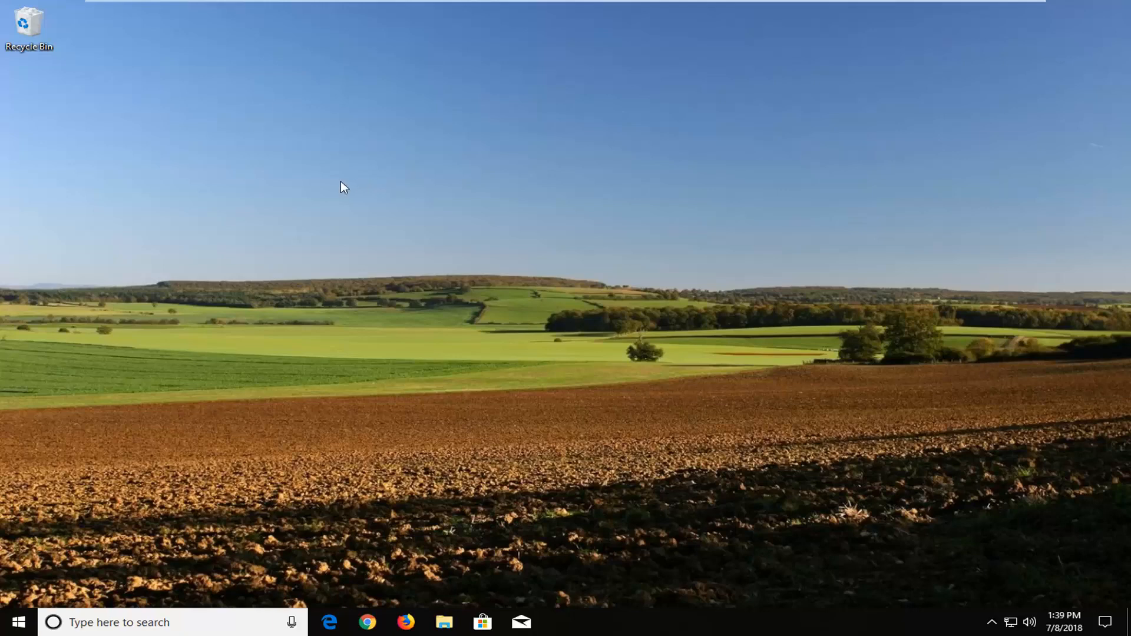
mouse_move(420, 611)
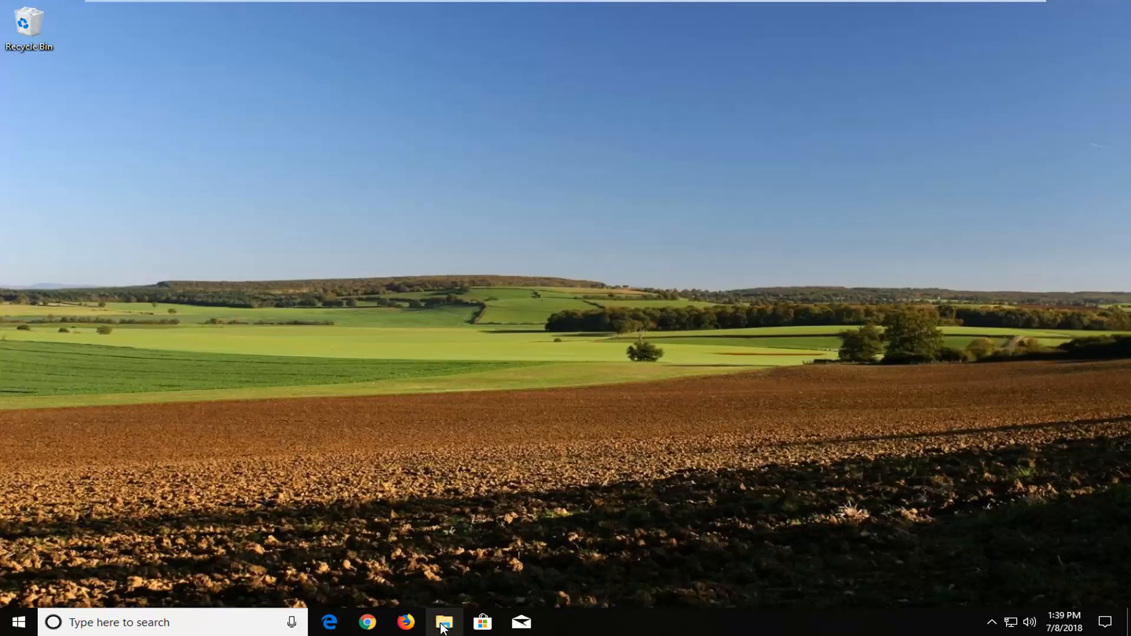
Step: Navigate from This PC into Local Disk (C:) > Users > the user folder and select Downloads
click(444, 622)
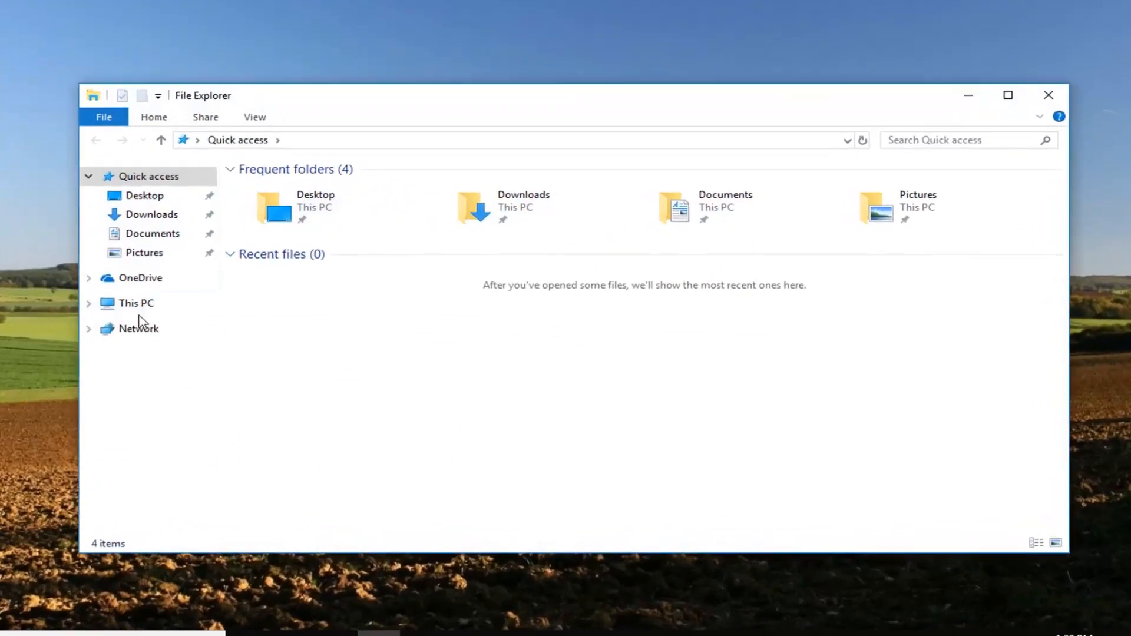
click(135, 303)
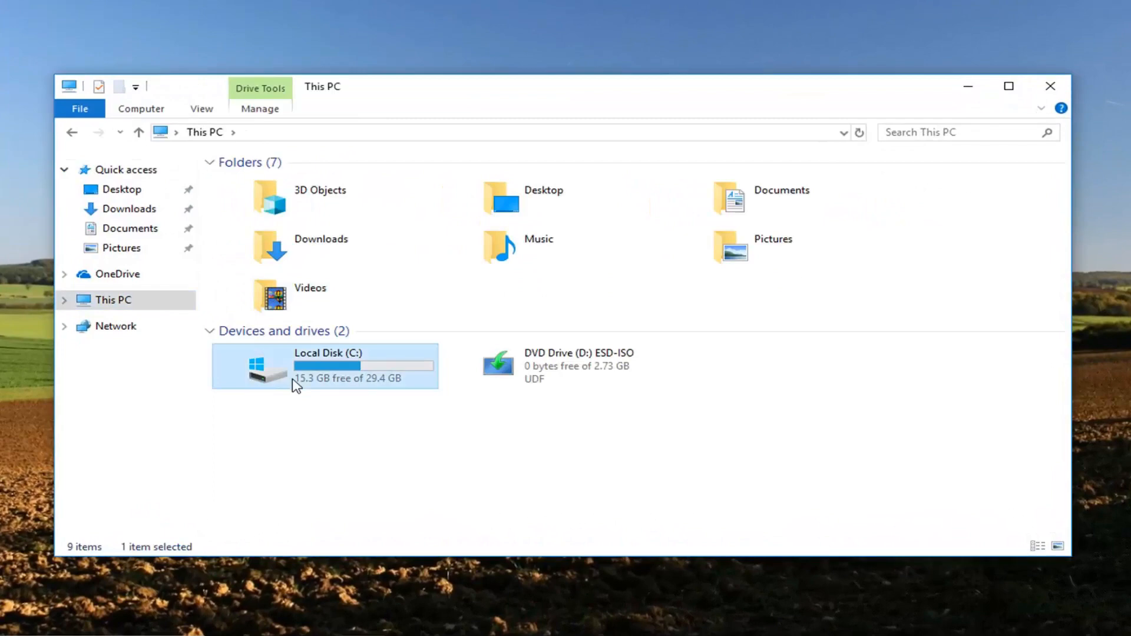
double_click(295, 365)
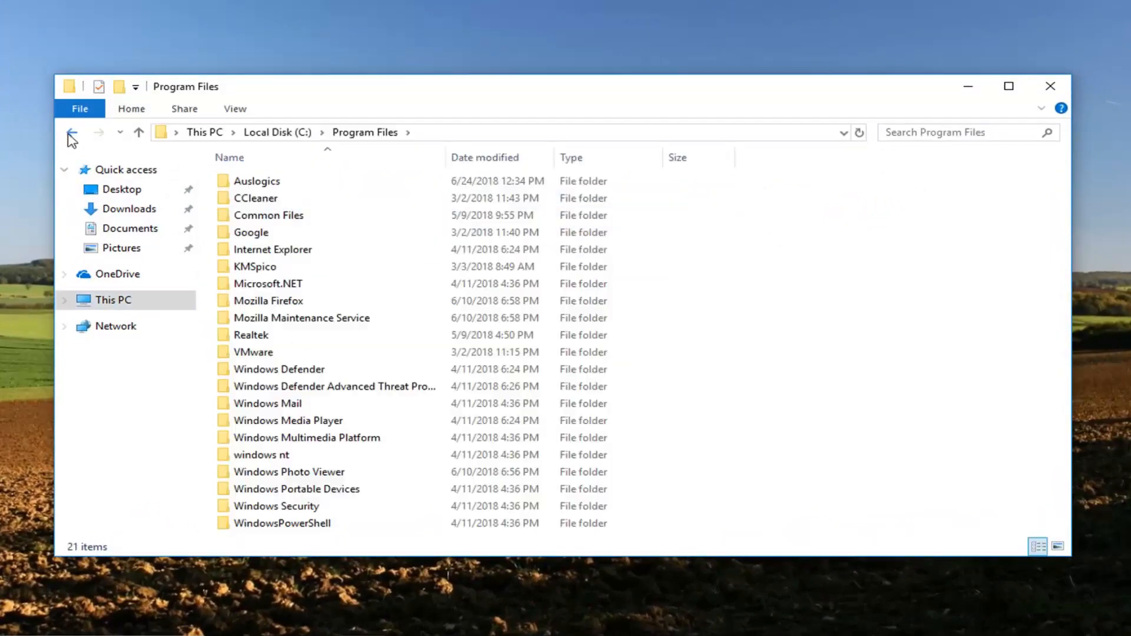
click(71, 132)
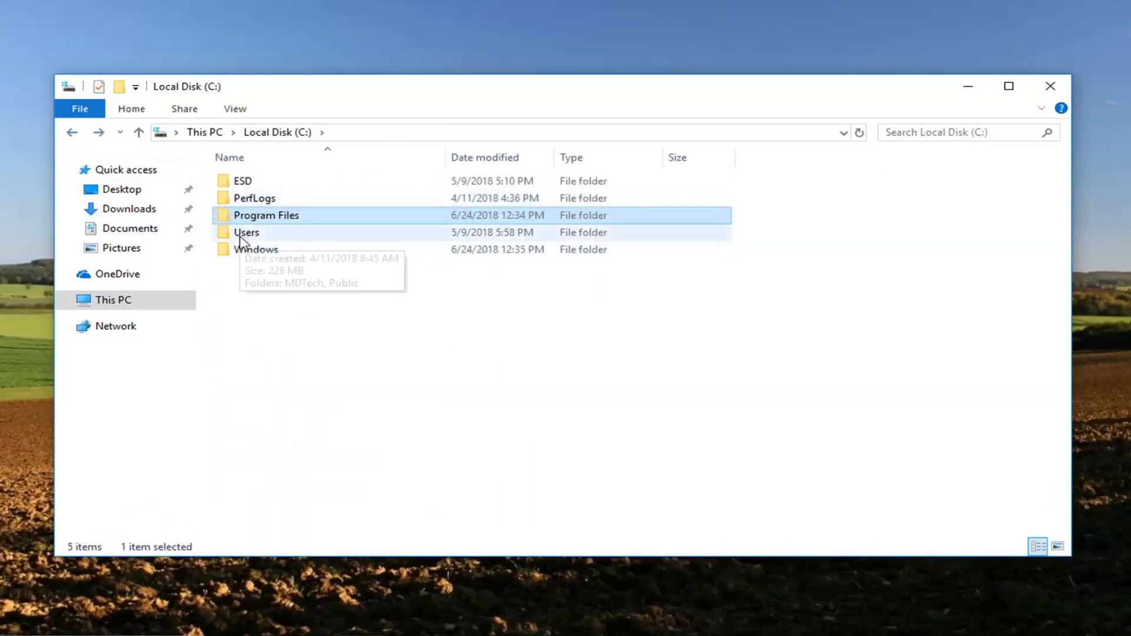
double_click(247, 232)
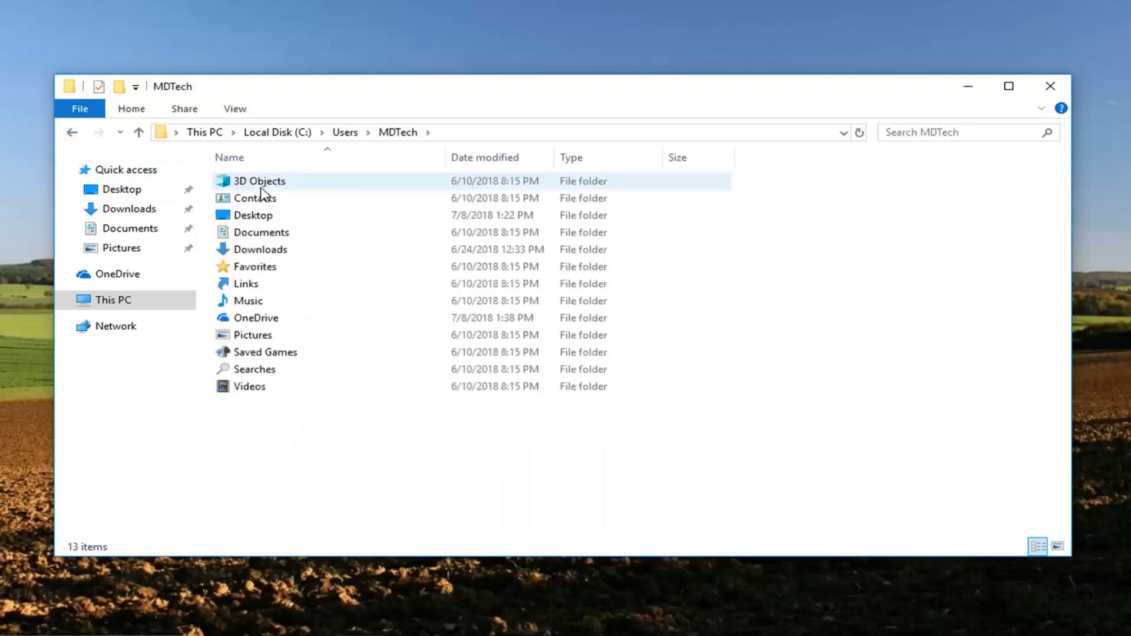
click(259, 248)
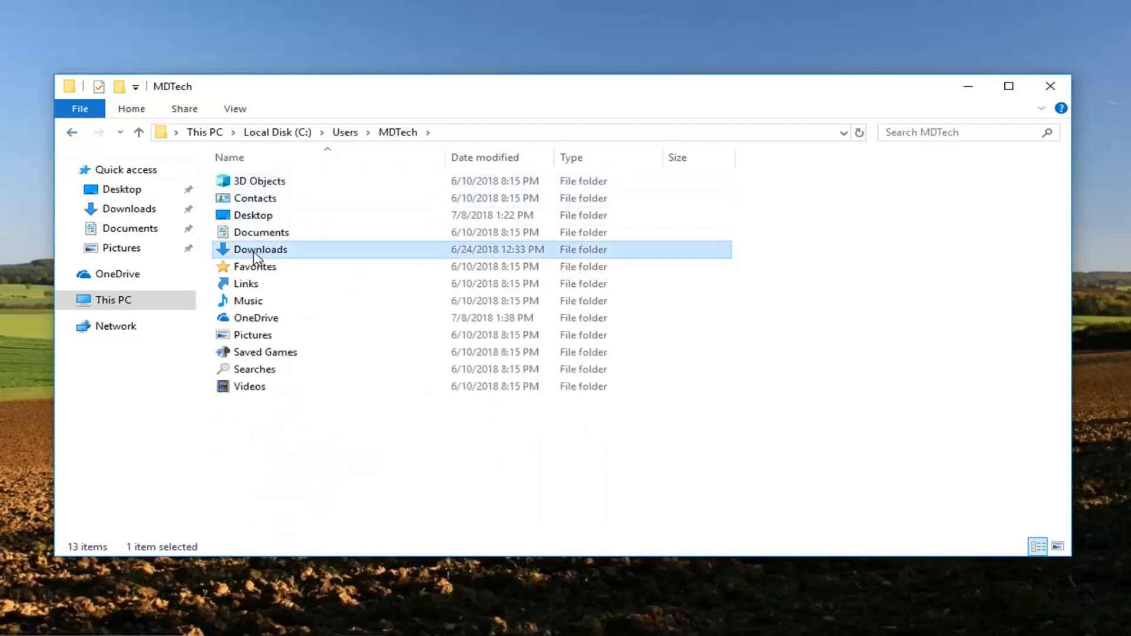
Step: Show the Downloads folder's Properties, Security permissions and Advanced security settings
right_click(259, 248)
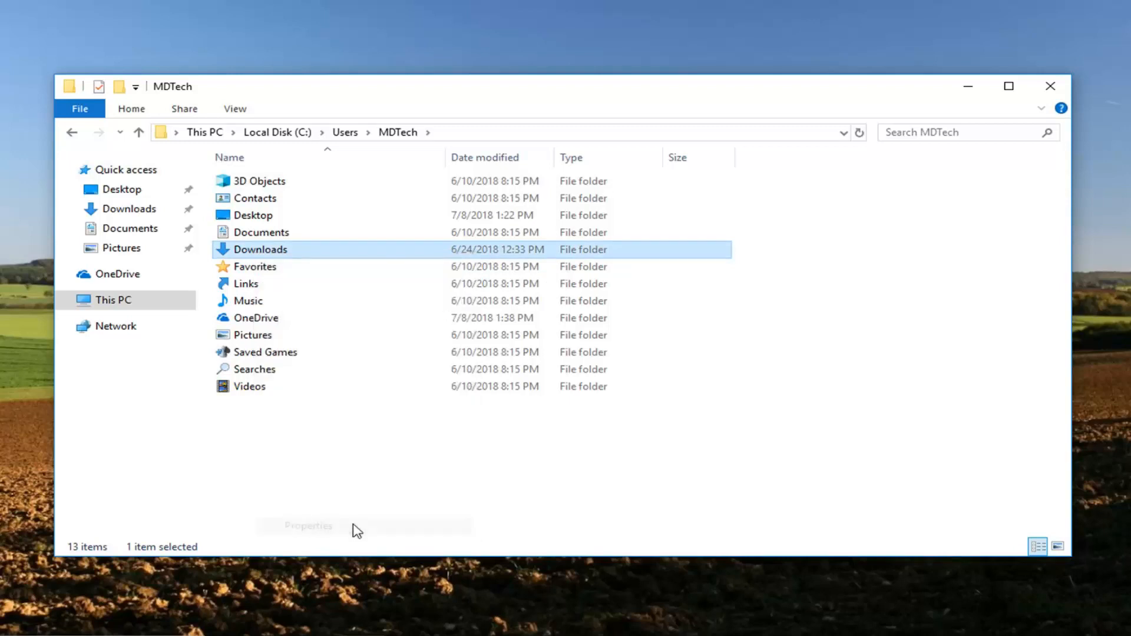
click(306, 525)
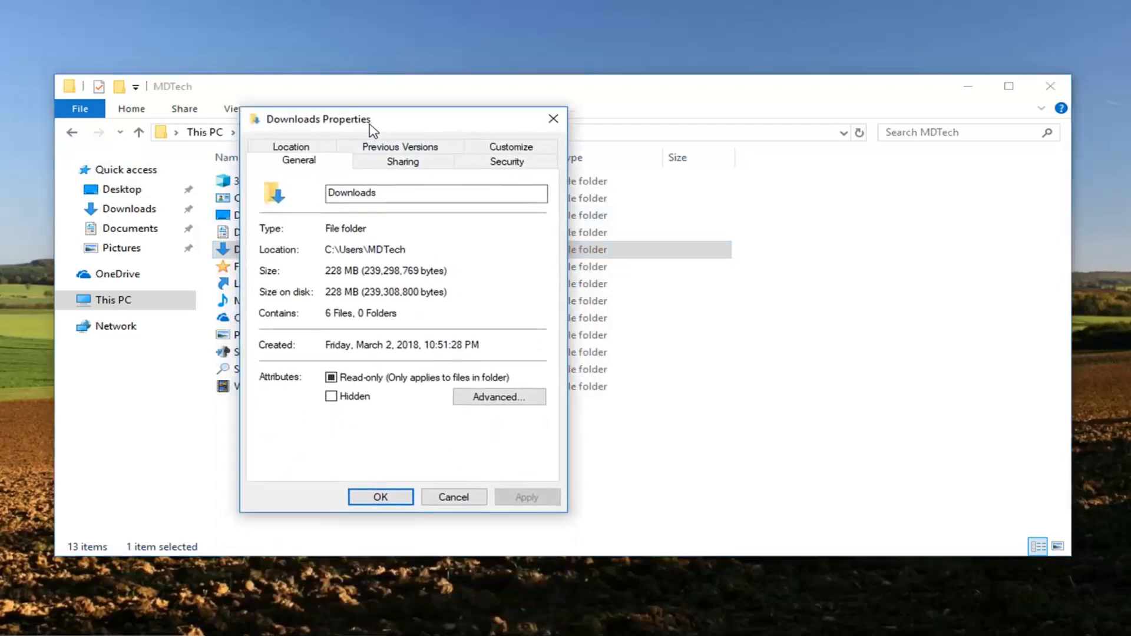
click(505, 161)
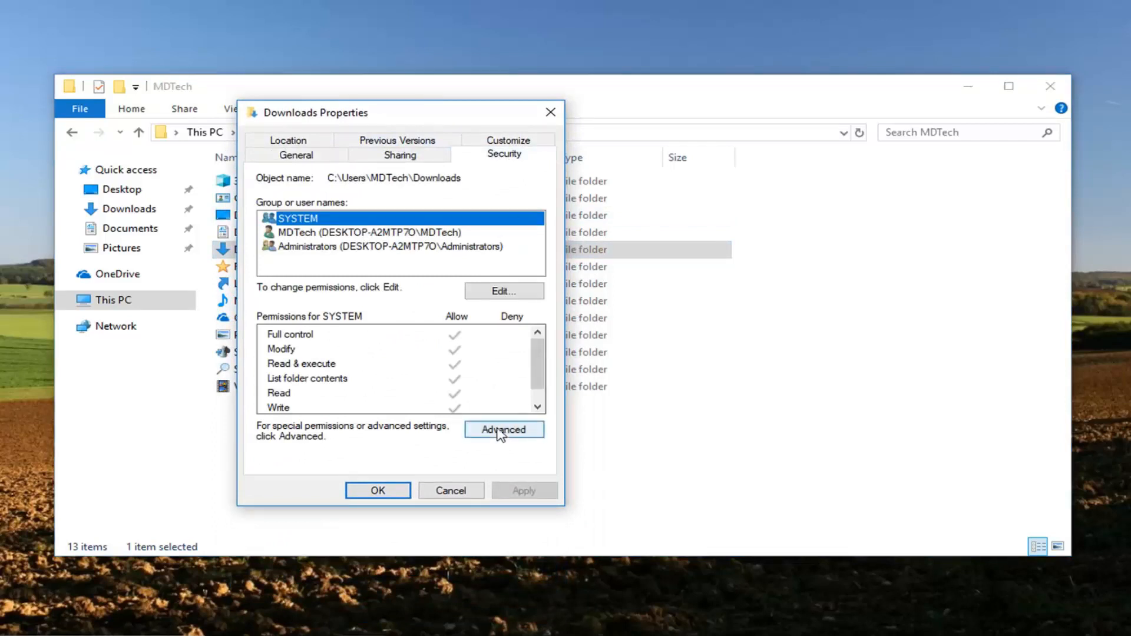
click(503, 429)
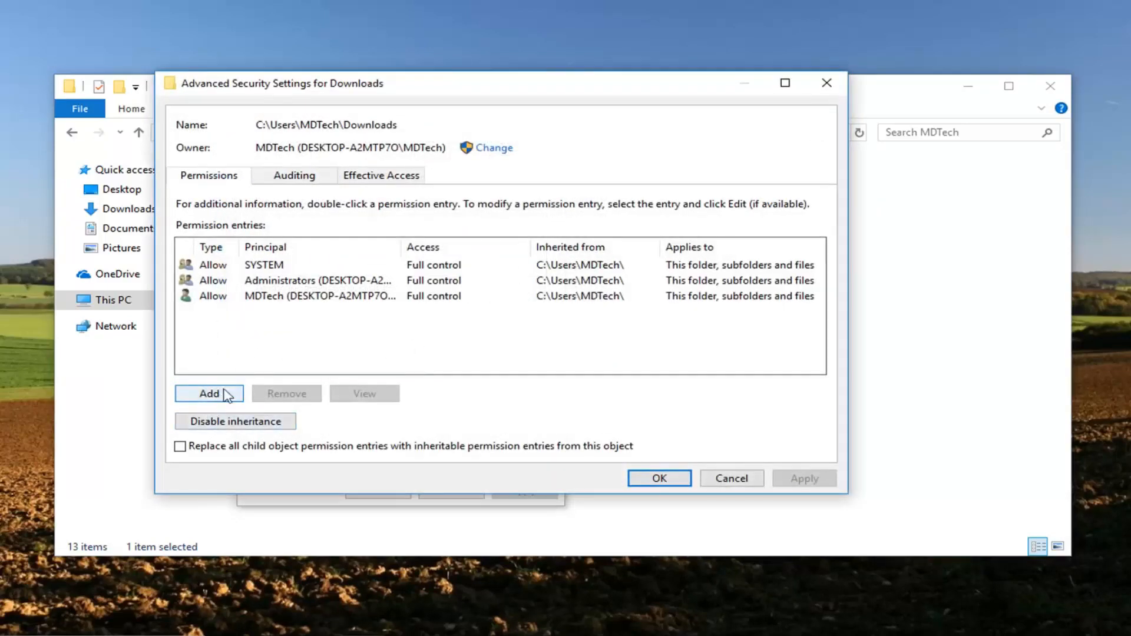
click(289, 265)
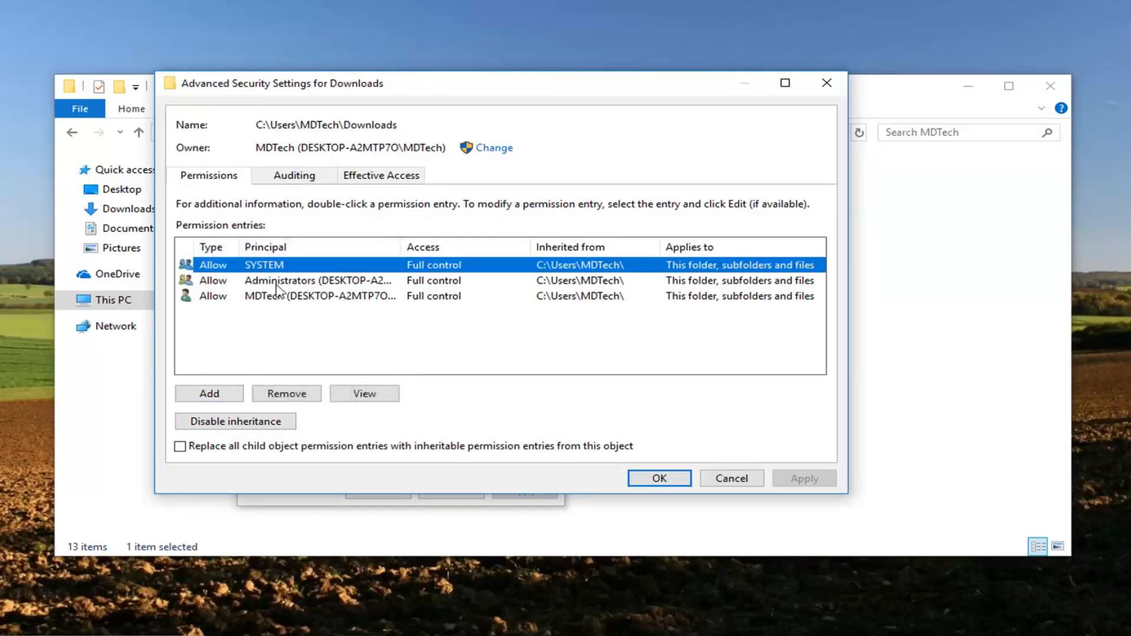
mouse_move(295, 278)
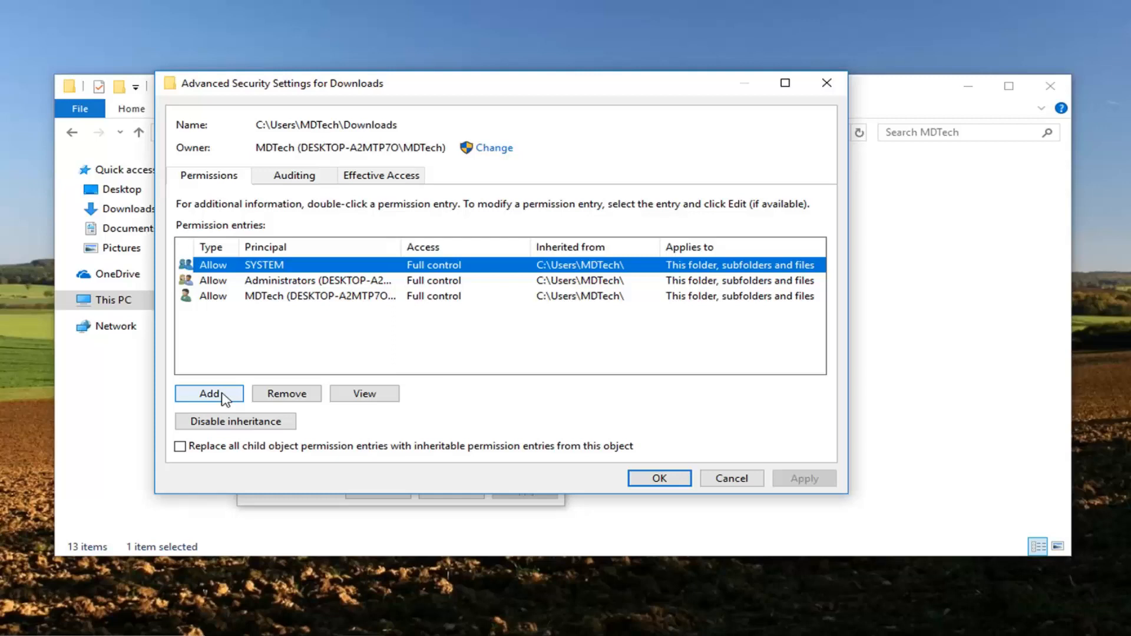
mouse_move(230, 397)
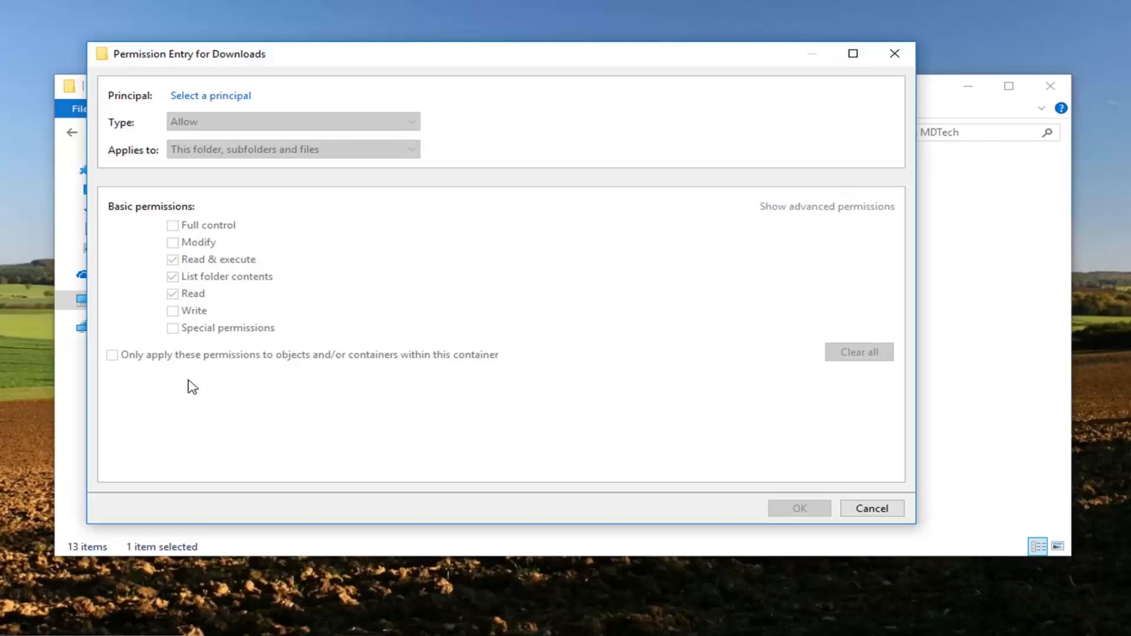
mouse_move(886, 88)
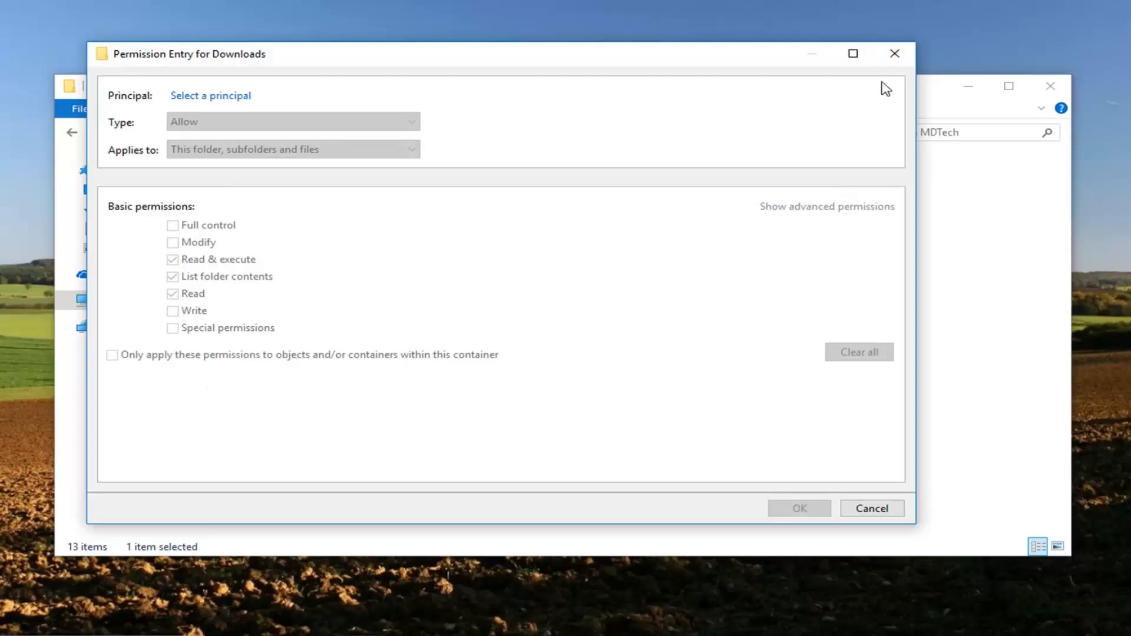
click(871, 507)
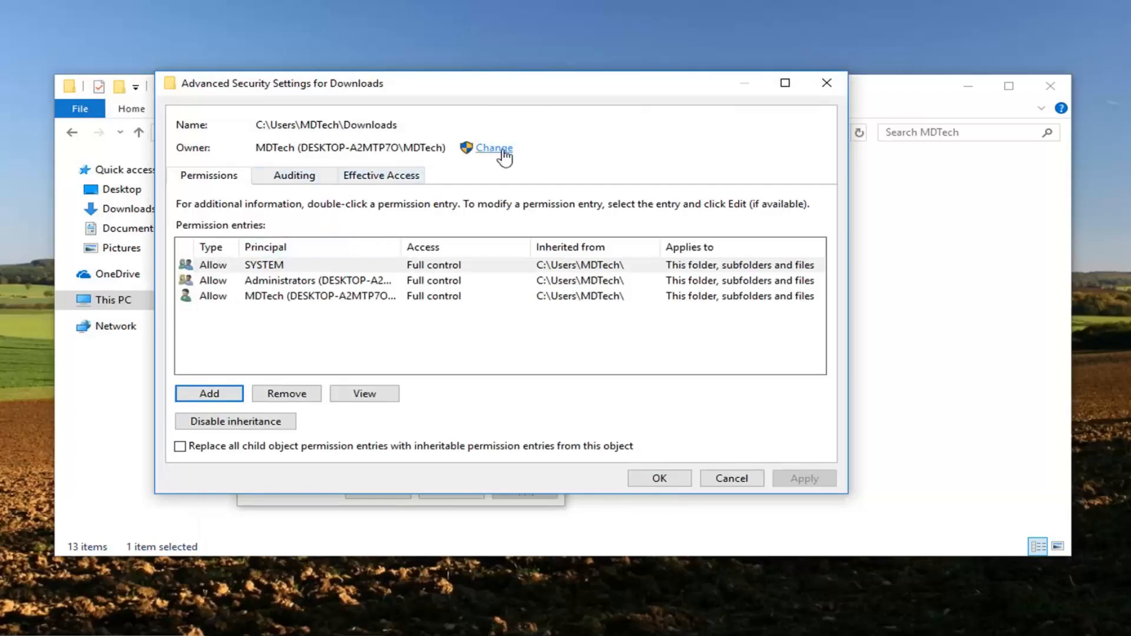
mouse_move(496, 160)
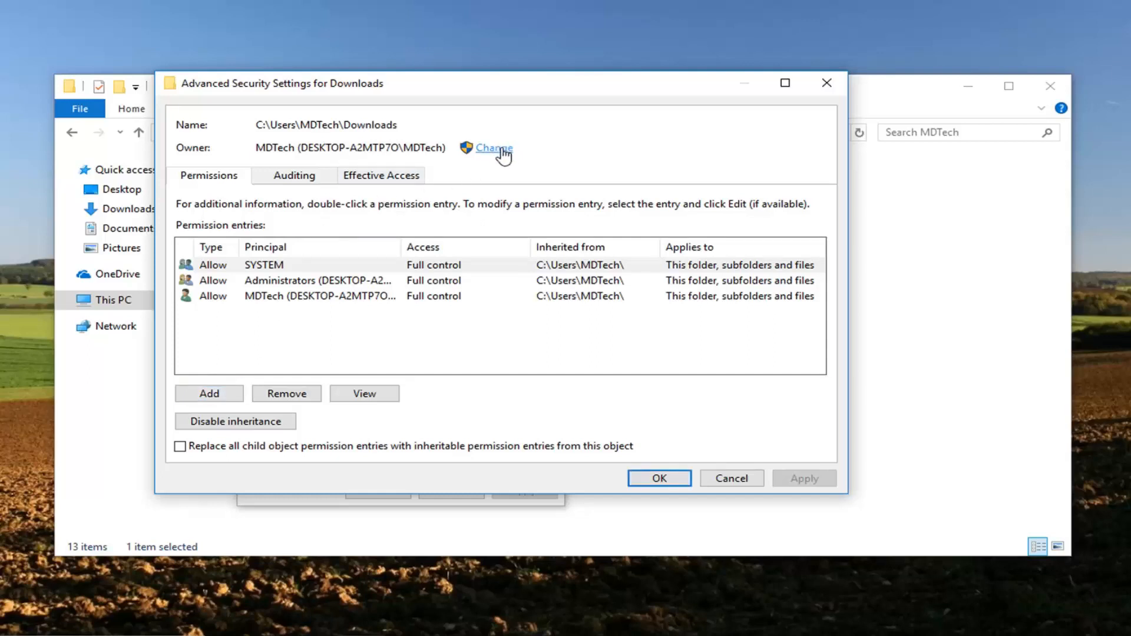
Step: Change the owner: find all users and groups and choose Authenticated Users as the principal
click(493, 149)
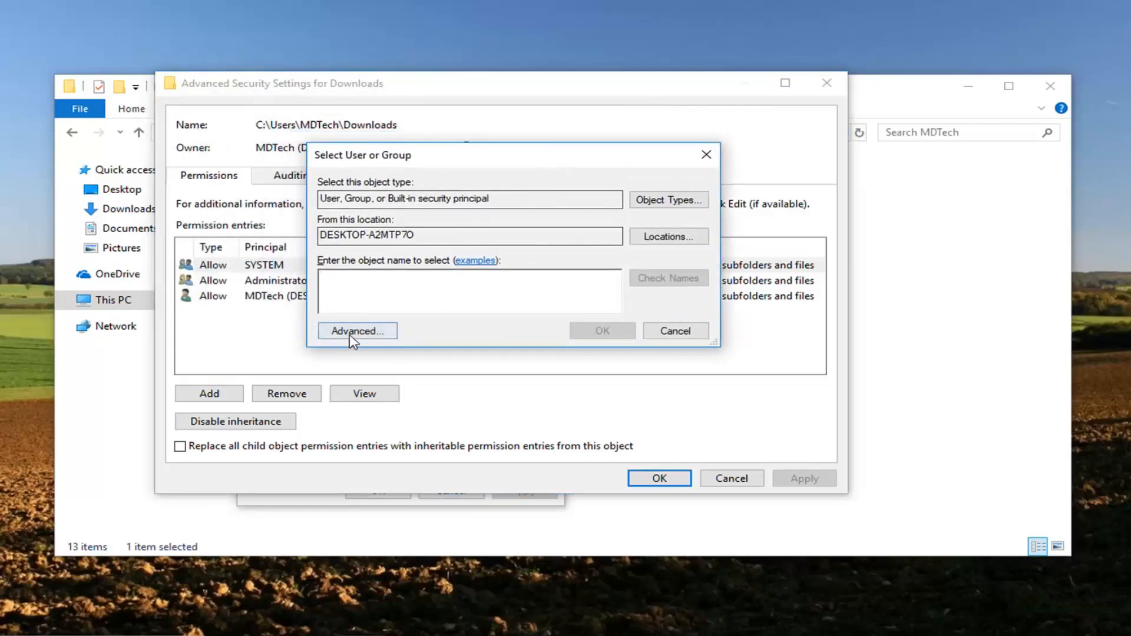
click(356, 330)
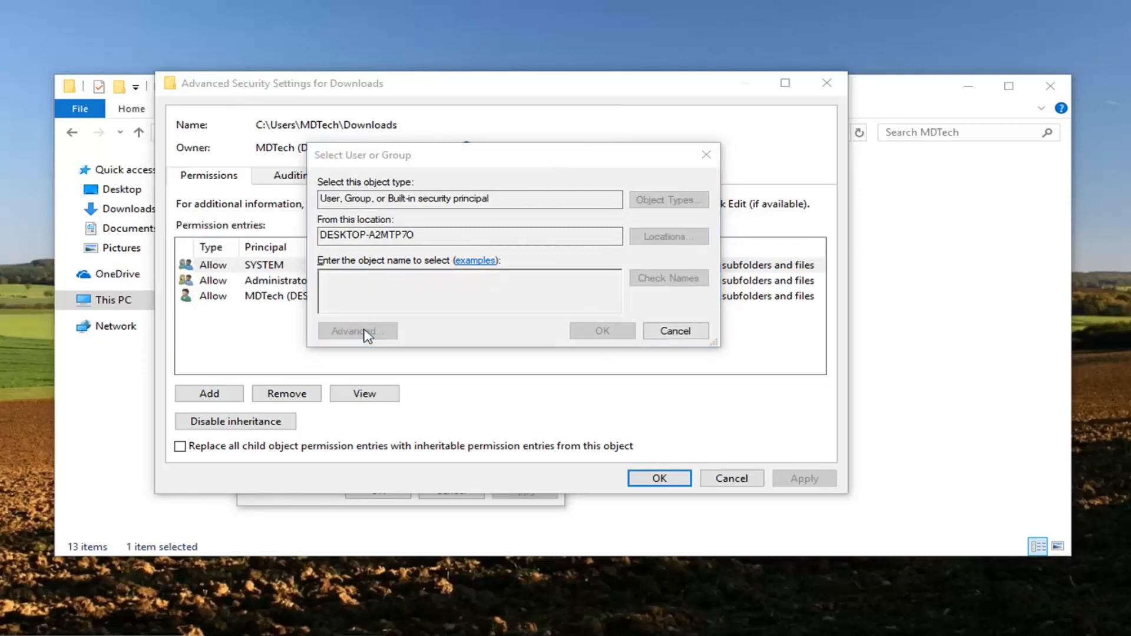
click(356, 330)
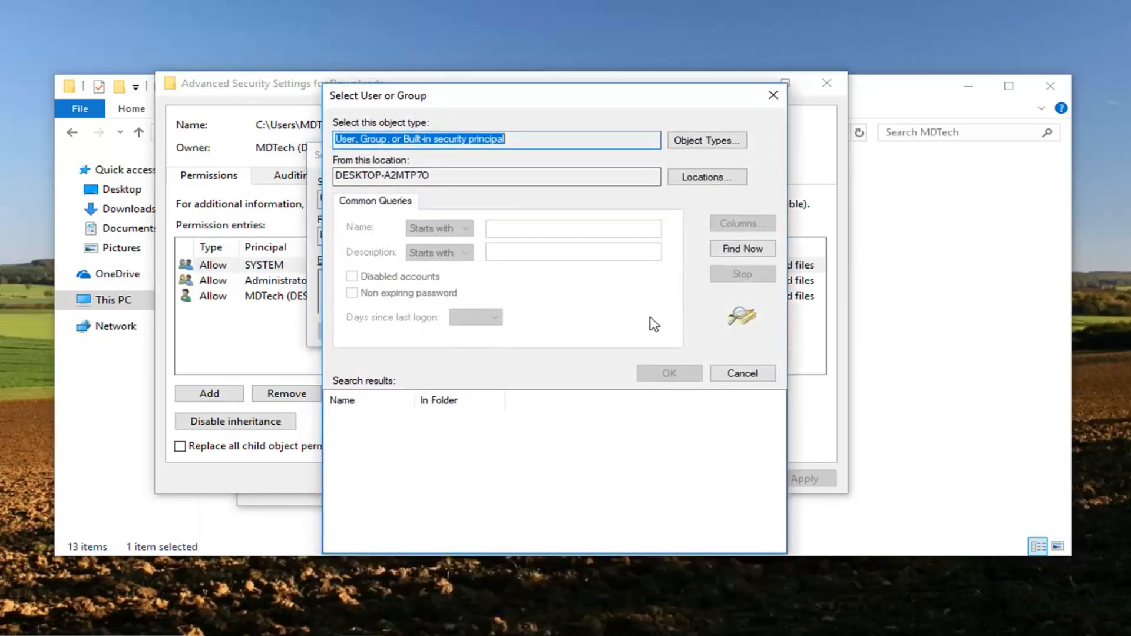
click(741, 249)
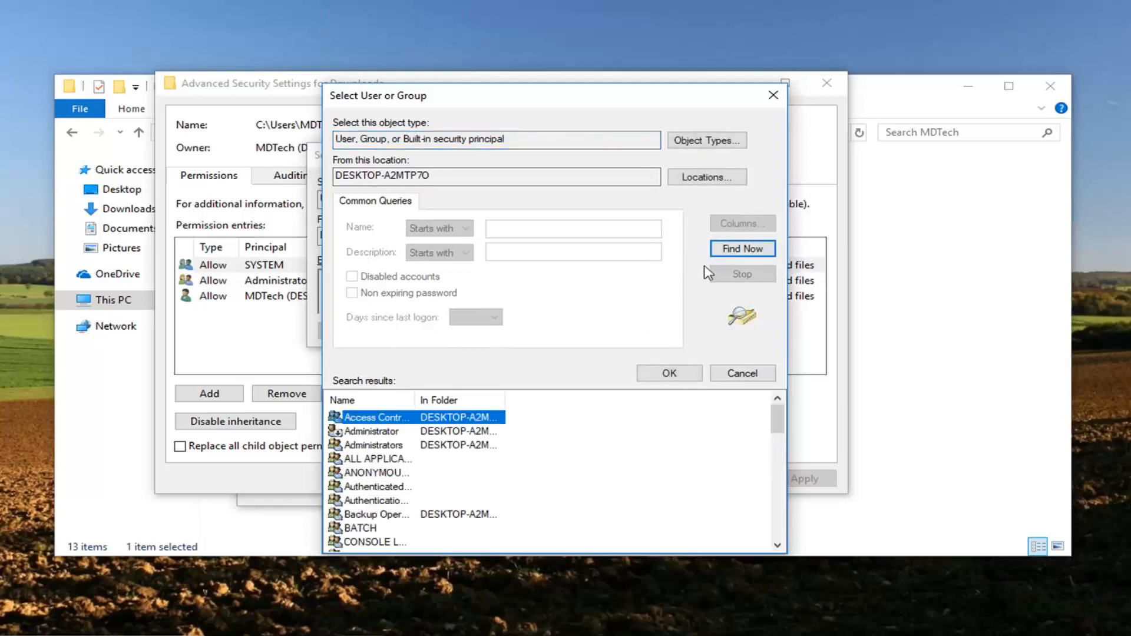
mouse_move(396, 459)
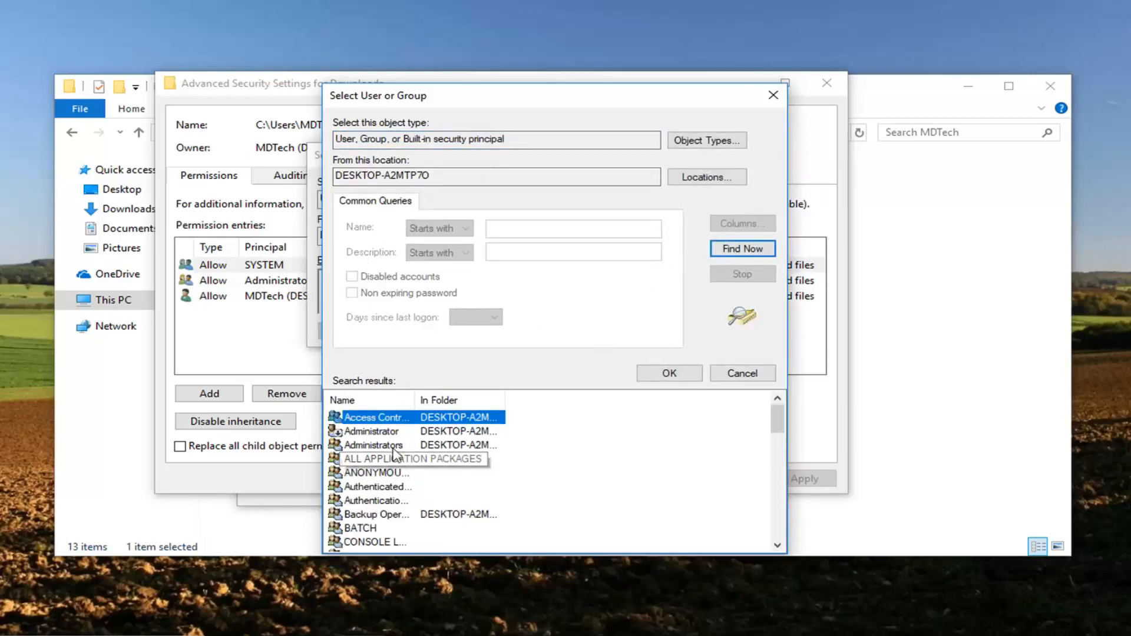
click(380, 487)
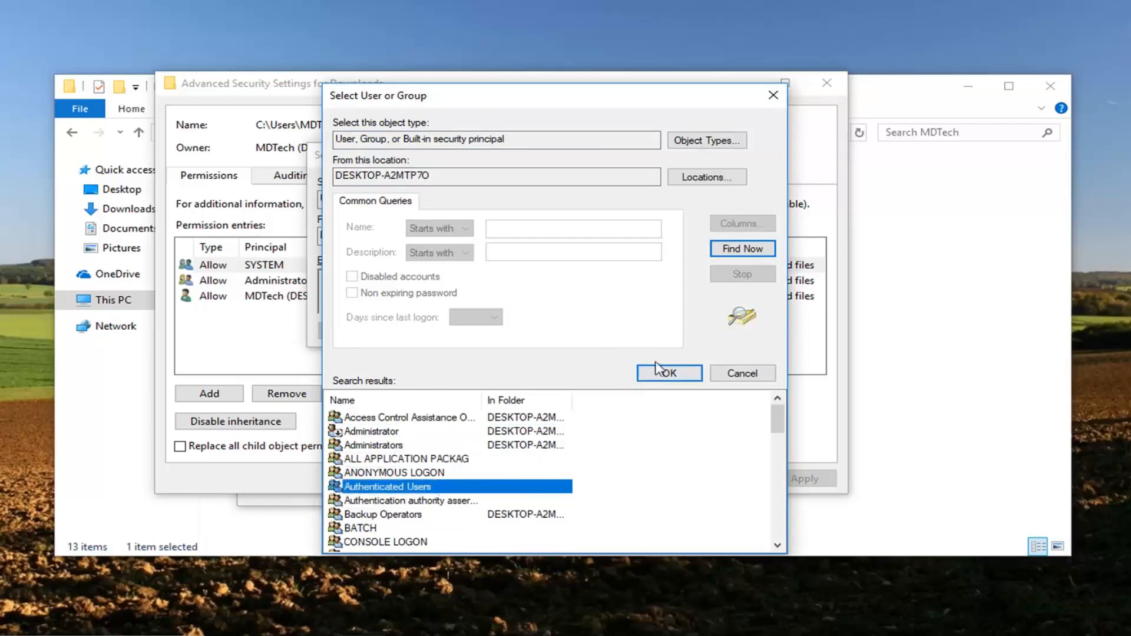
click(667, 374)
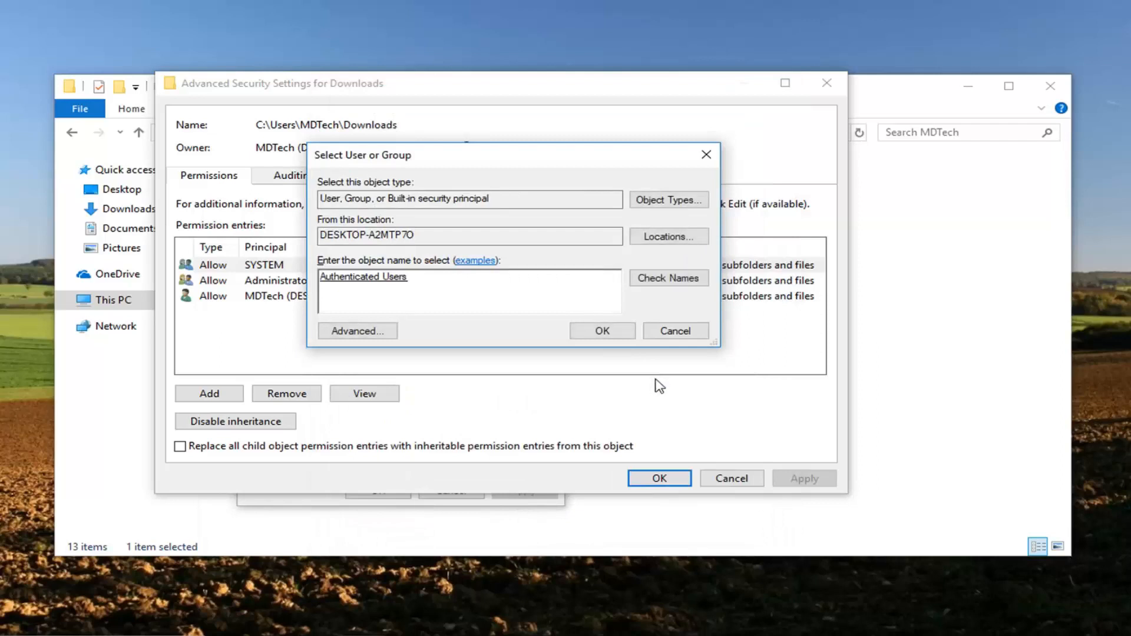
mouse_move(545, 370)
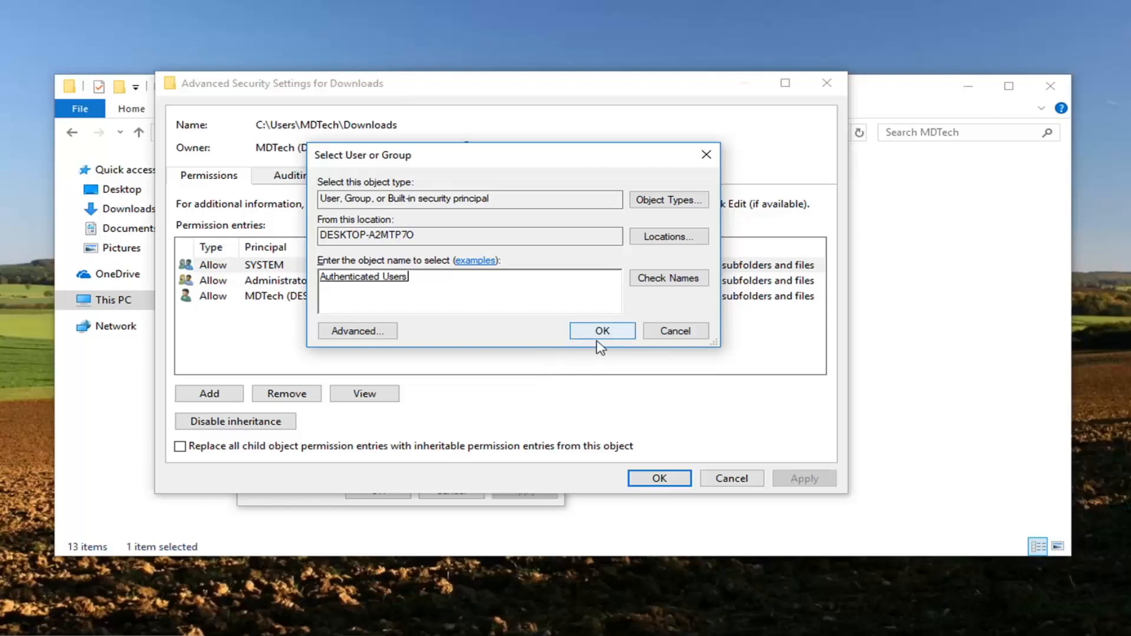
Step: Make Authenticated Users the owner, then view and close the Administrators and MDTech permission entries
click(601, 330)
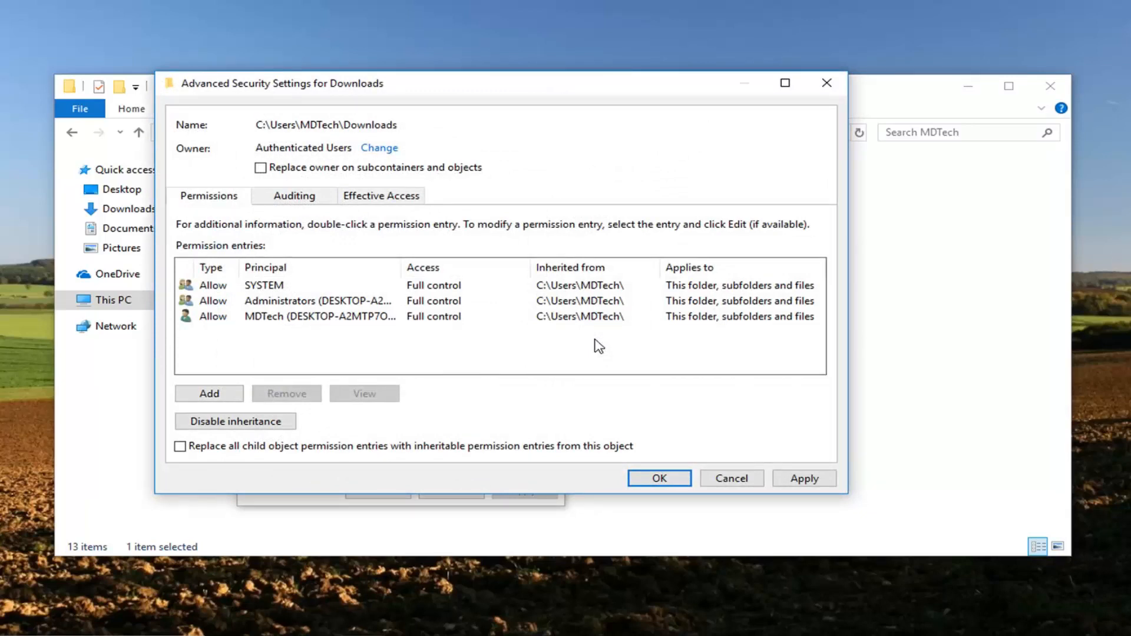
mouse_move(227, 299)
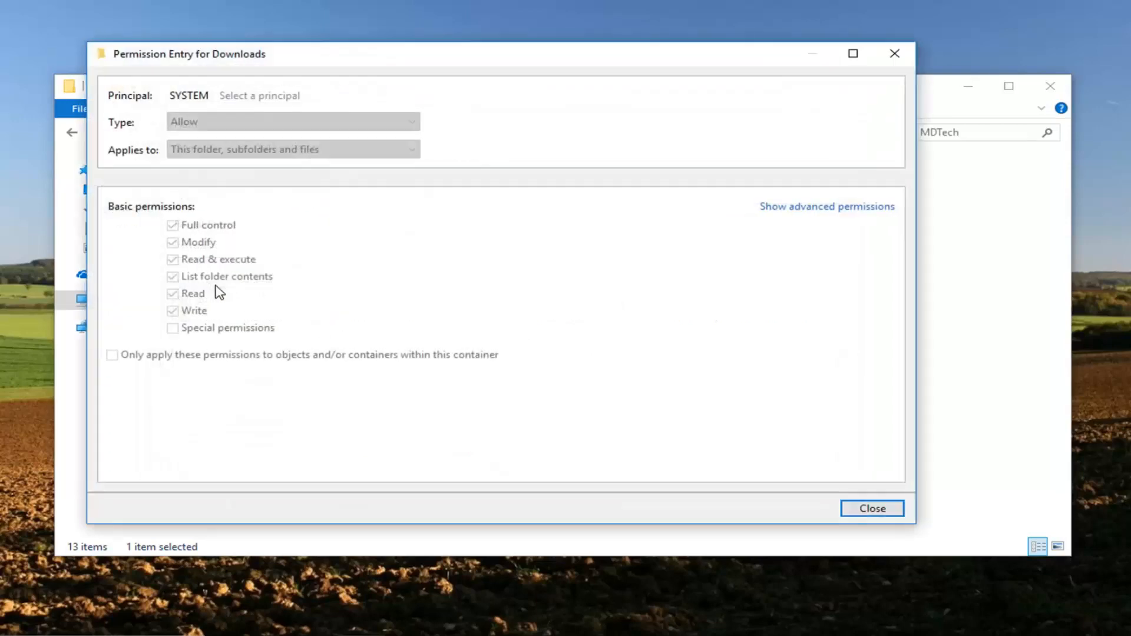
mouse_move(894, 53)
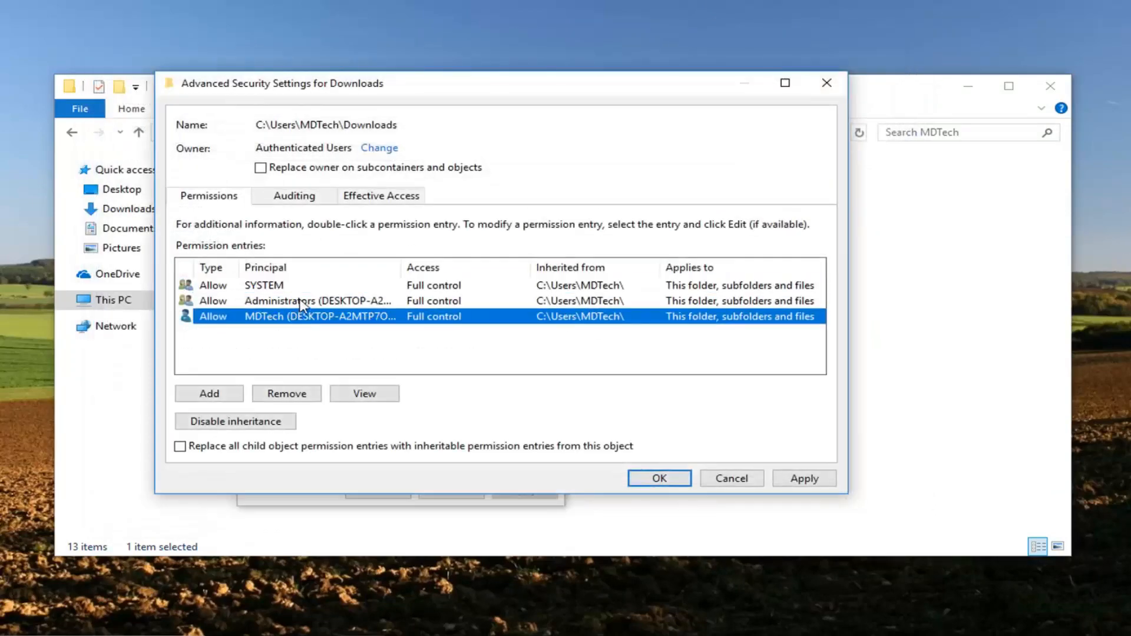
double_click(320, 301)
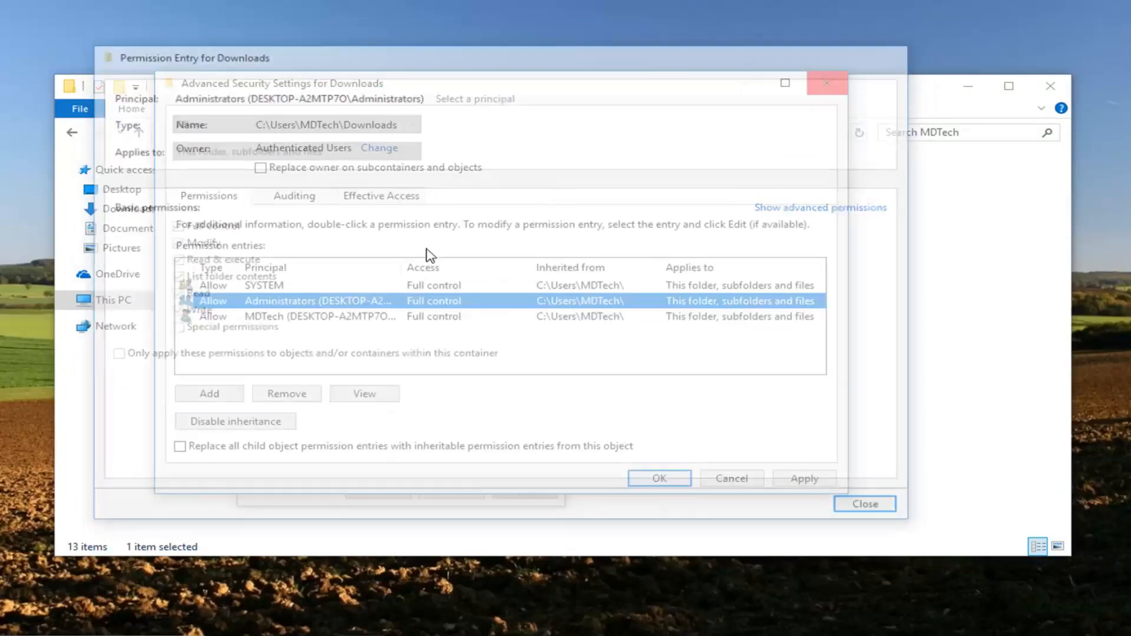
click(827, 82)
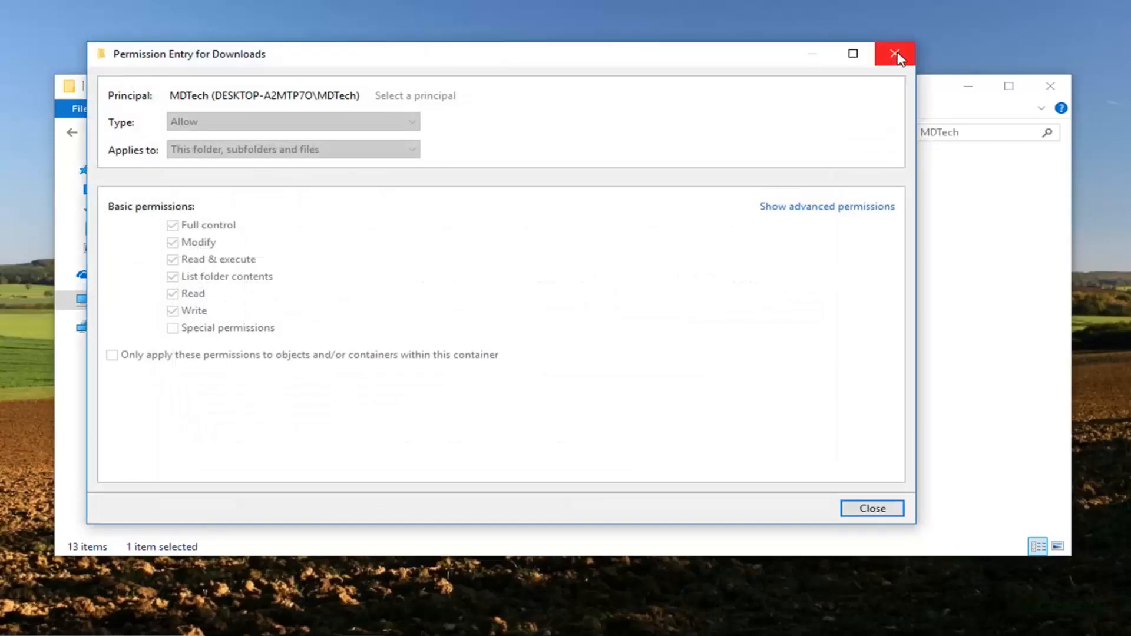
click(895, 53)
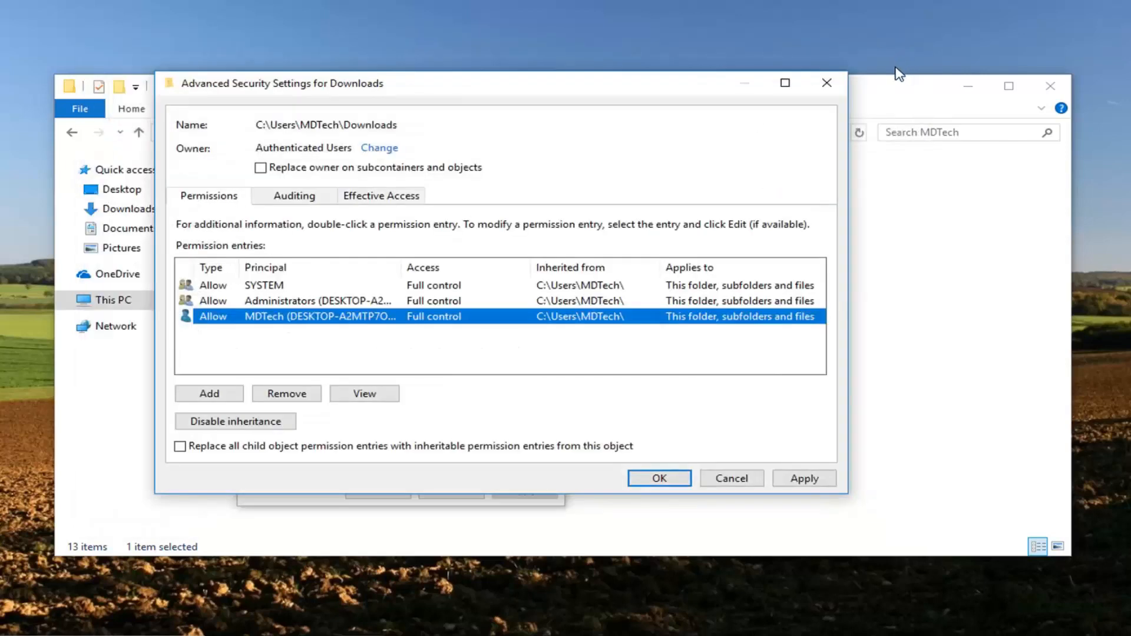
mouse_move(889, 79)
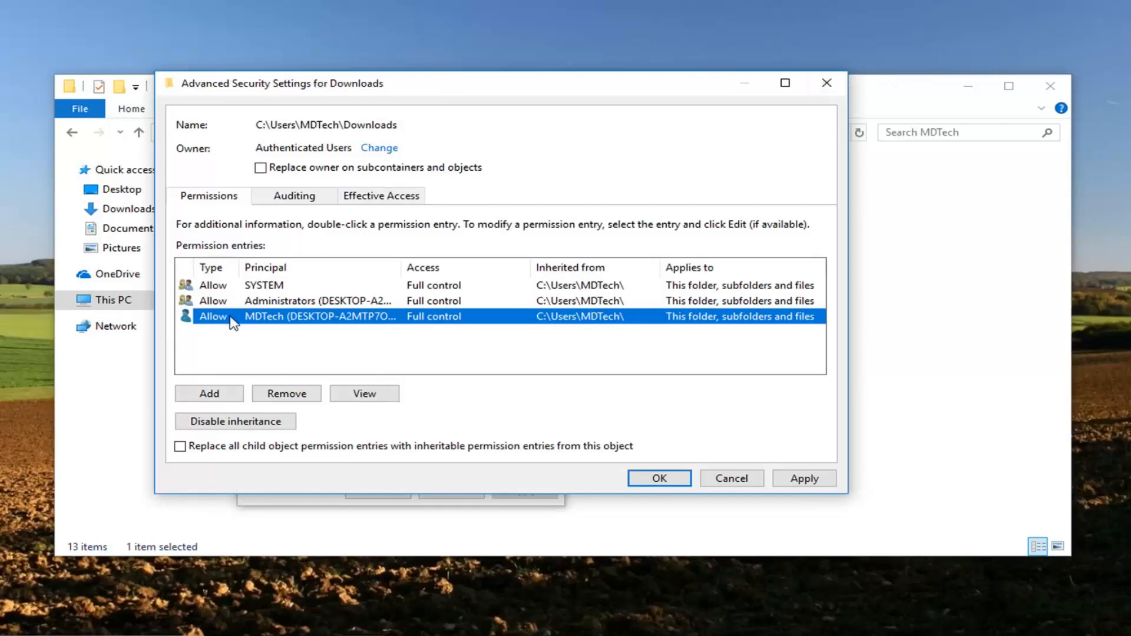
double_click(320, 316)
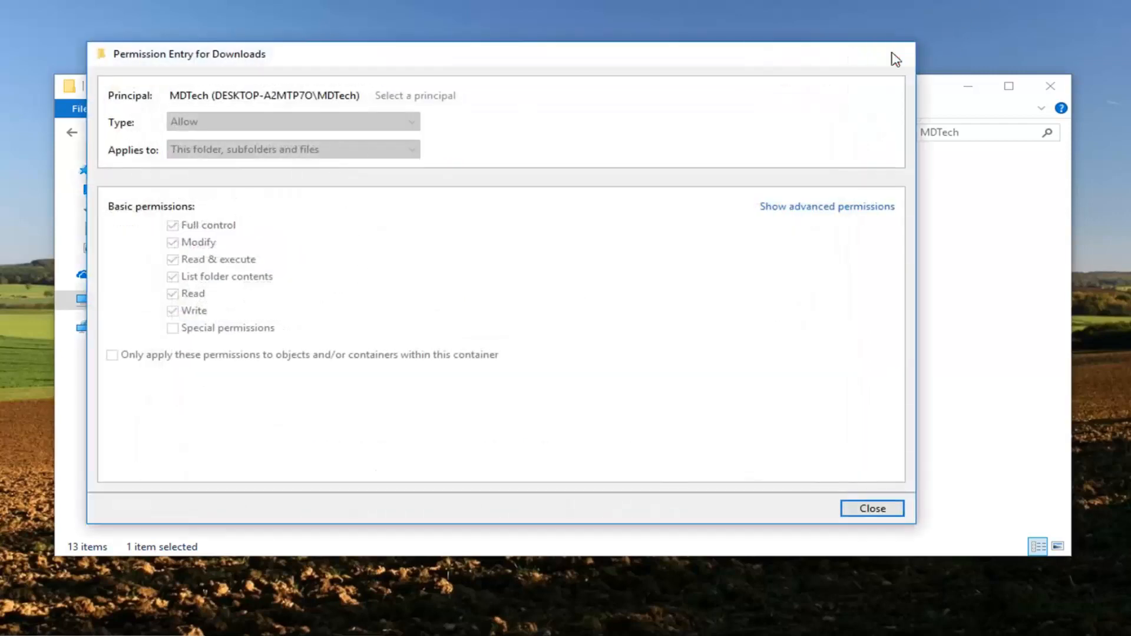
click(871, 508)
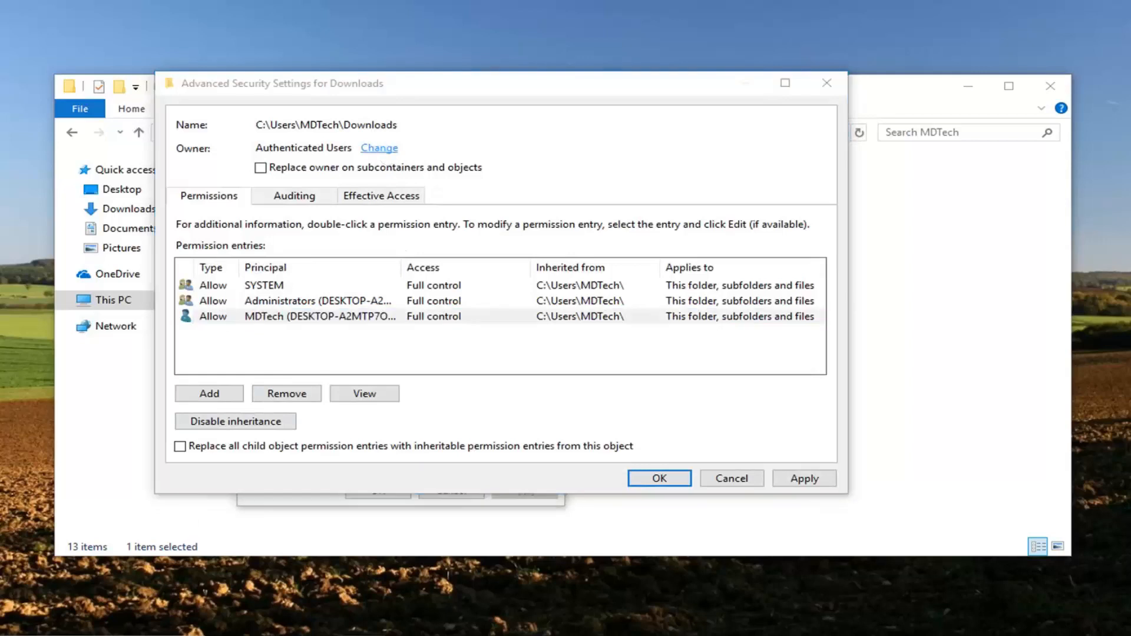
Step: Choose the owner again, backing out of the advanced search and confirming Authenticated Users
click(378, 148)
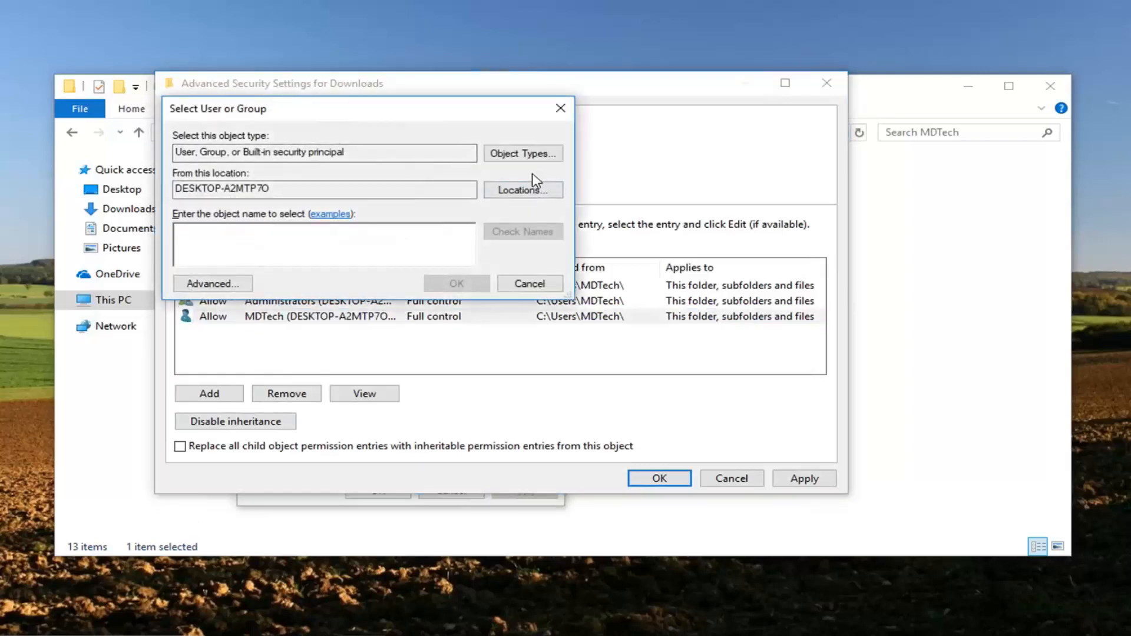
mouse_move(526, 183)
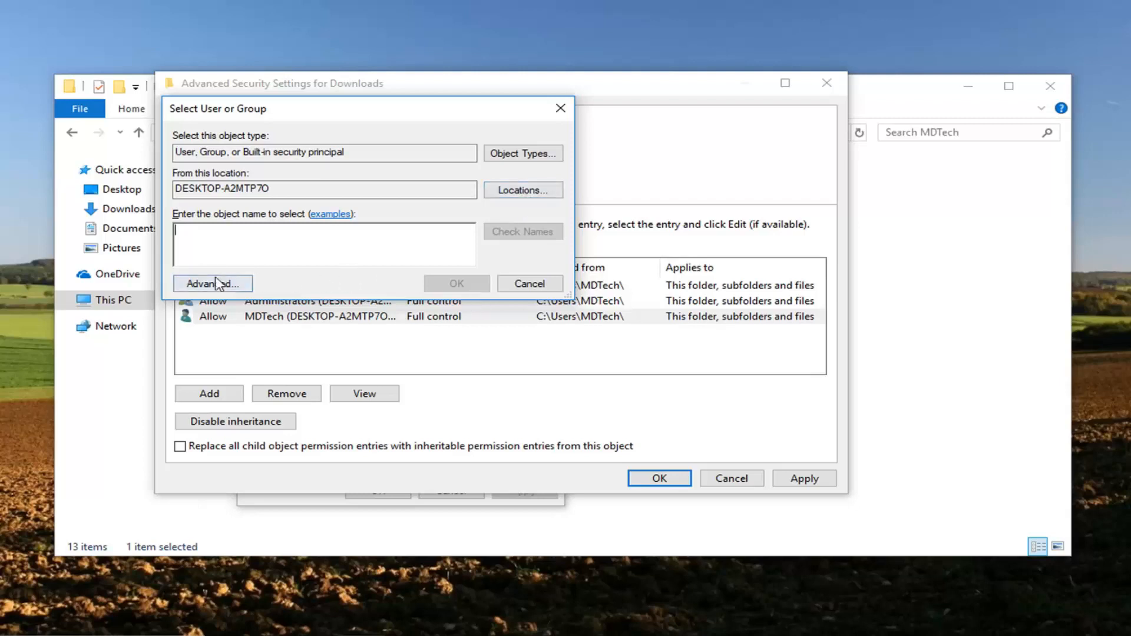
click(212, 282)
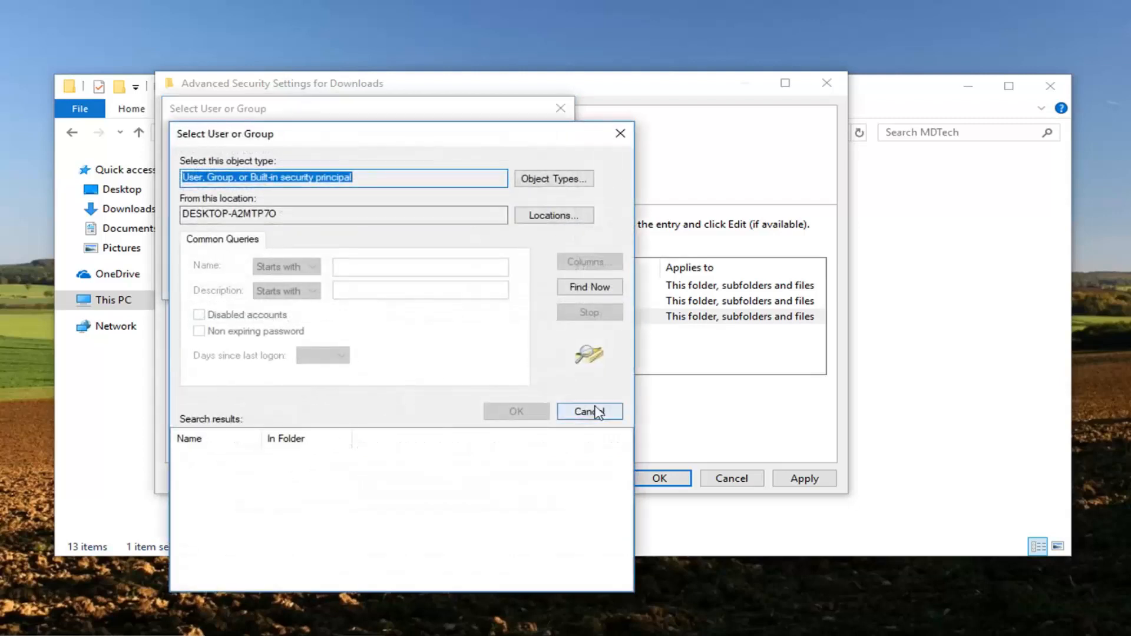
click(589, 286)
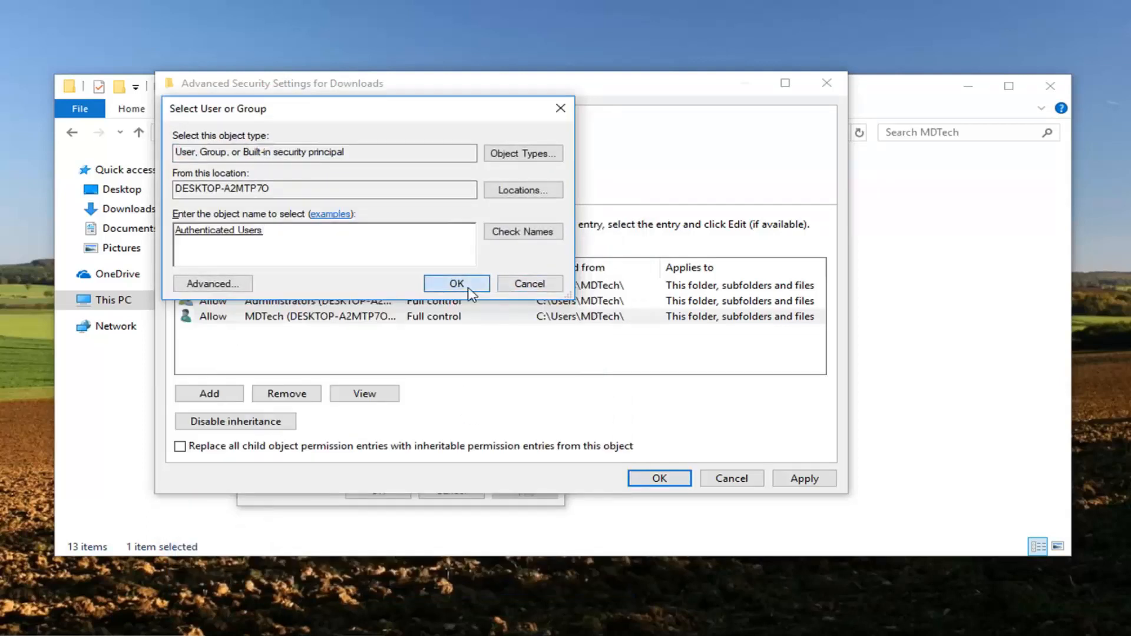
click(455, 283)
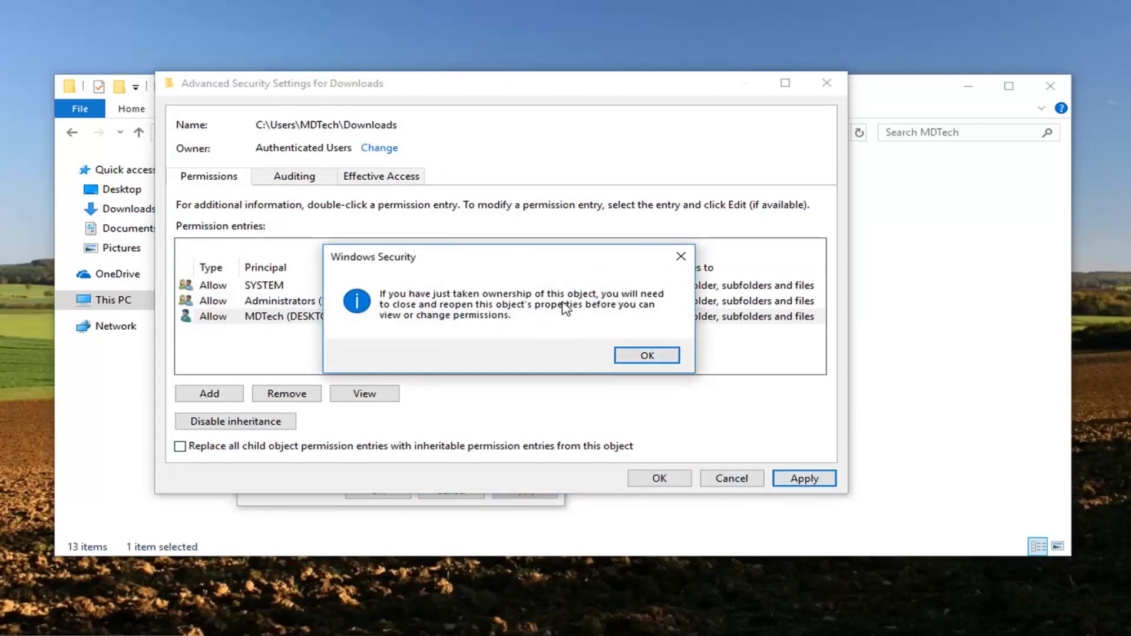
mouse_move(574, 330)
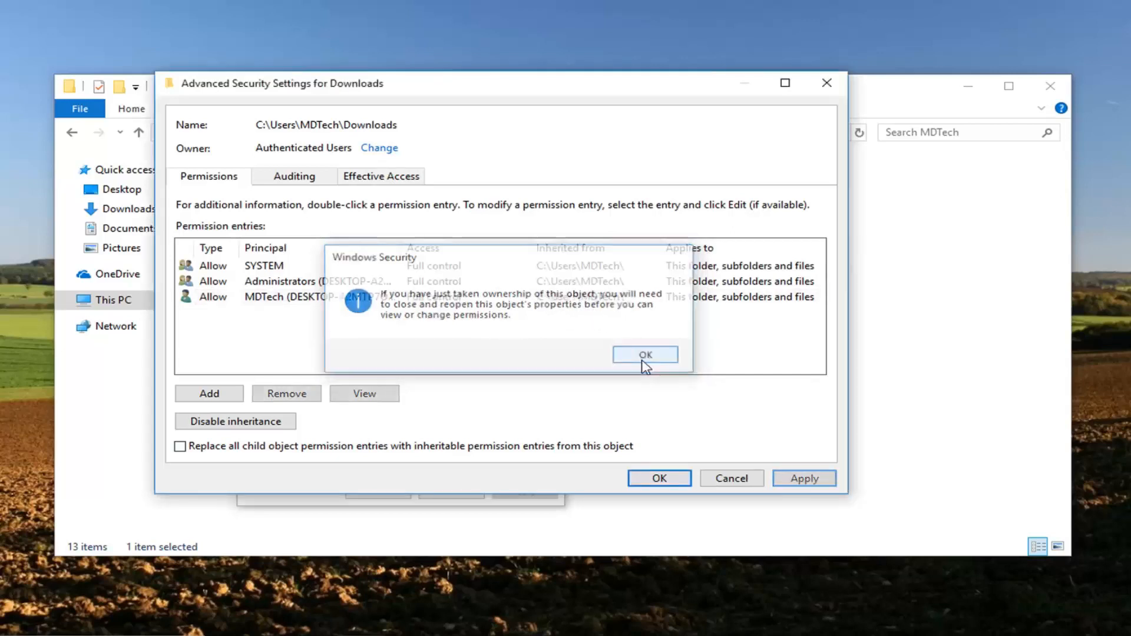
Step: Acknowledge the Windows Security notice about reopening the properties
click(644, 355)
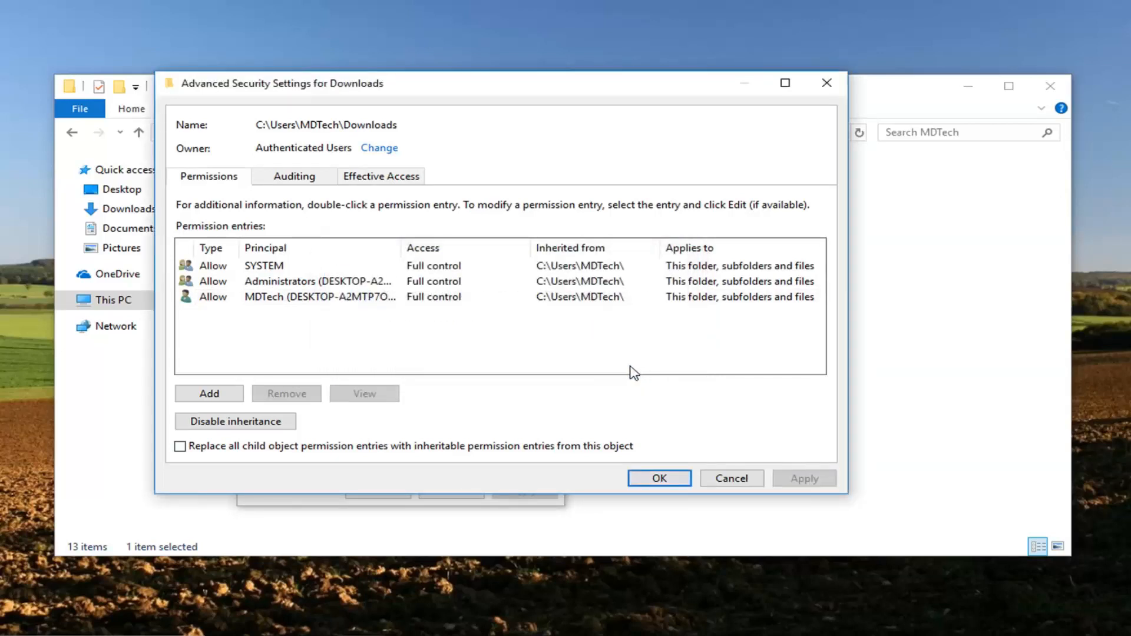